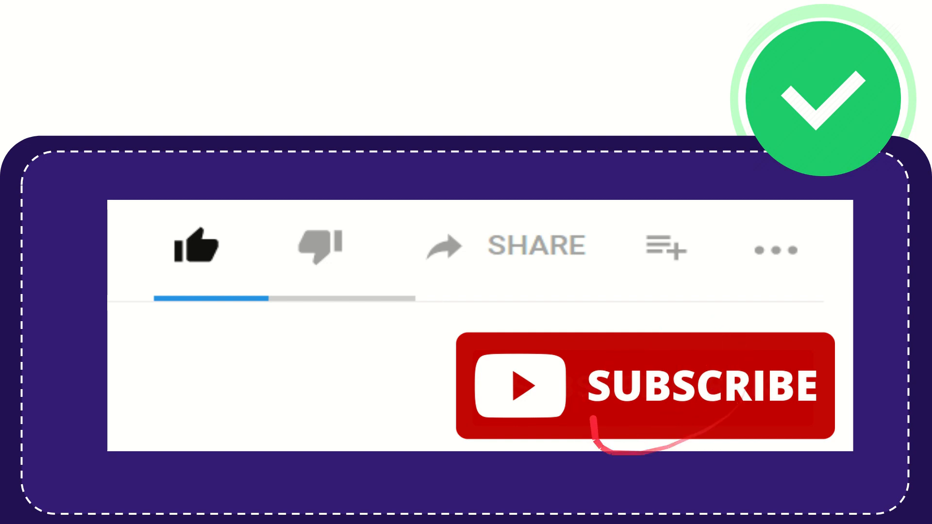
left_click(196, 246)
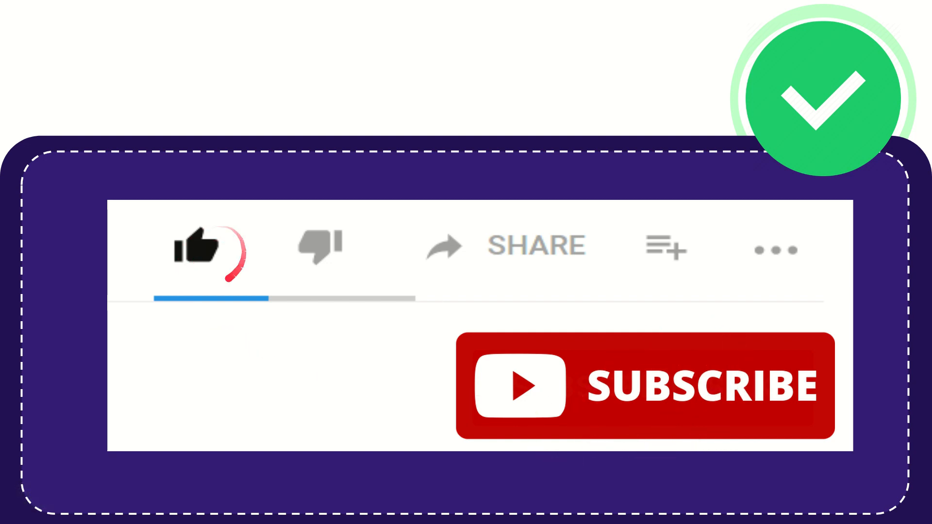
left_click(319, 246)
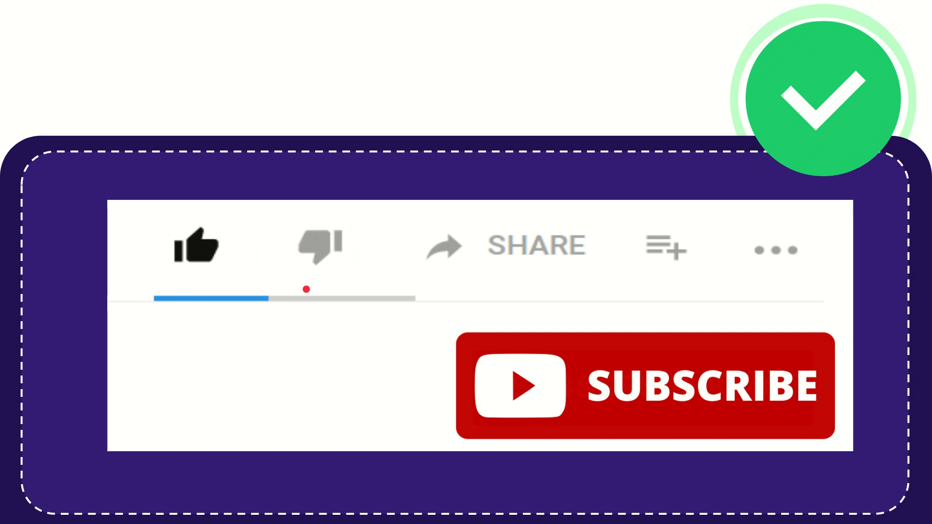
left_click(320, 243)
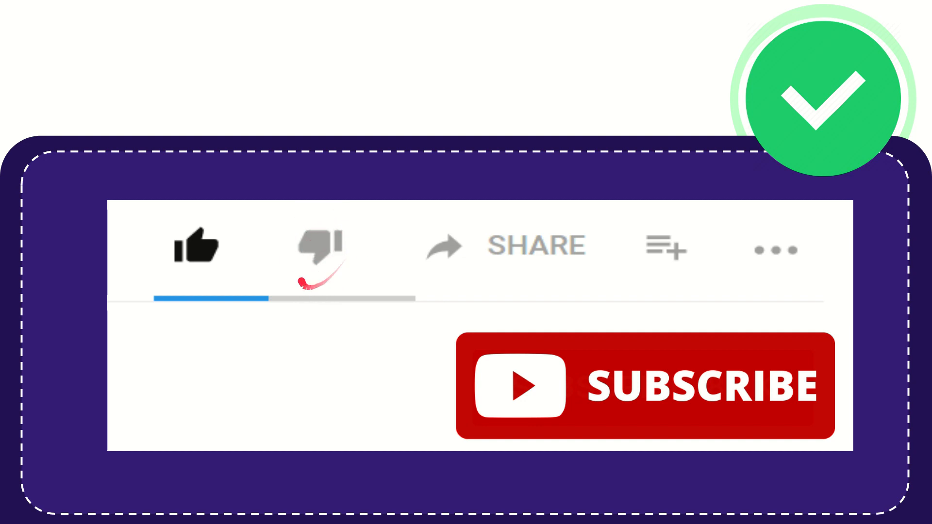
left_click(318, 249)
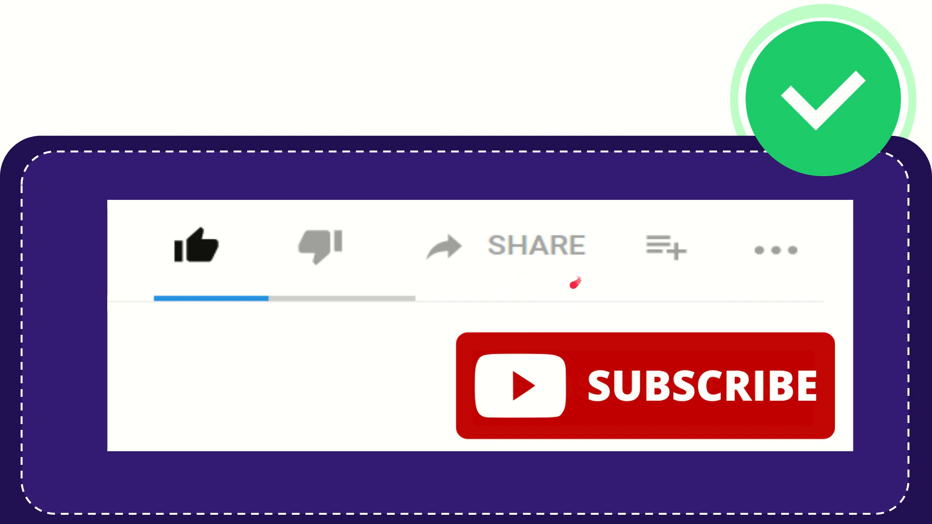
mouse_move(618, 270)
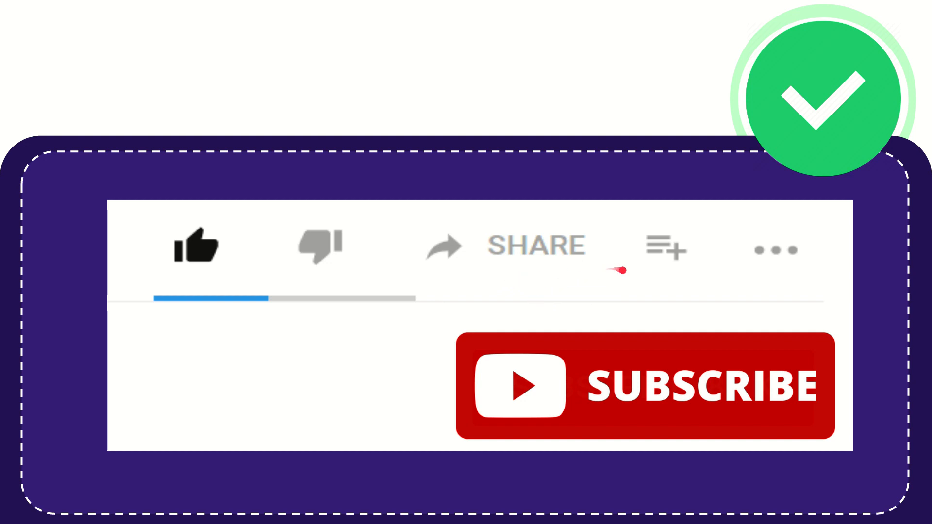